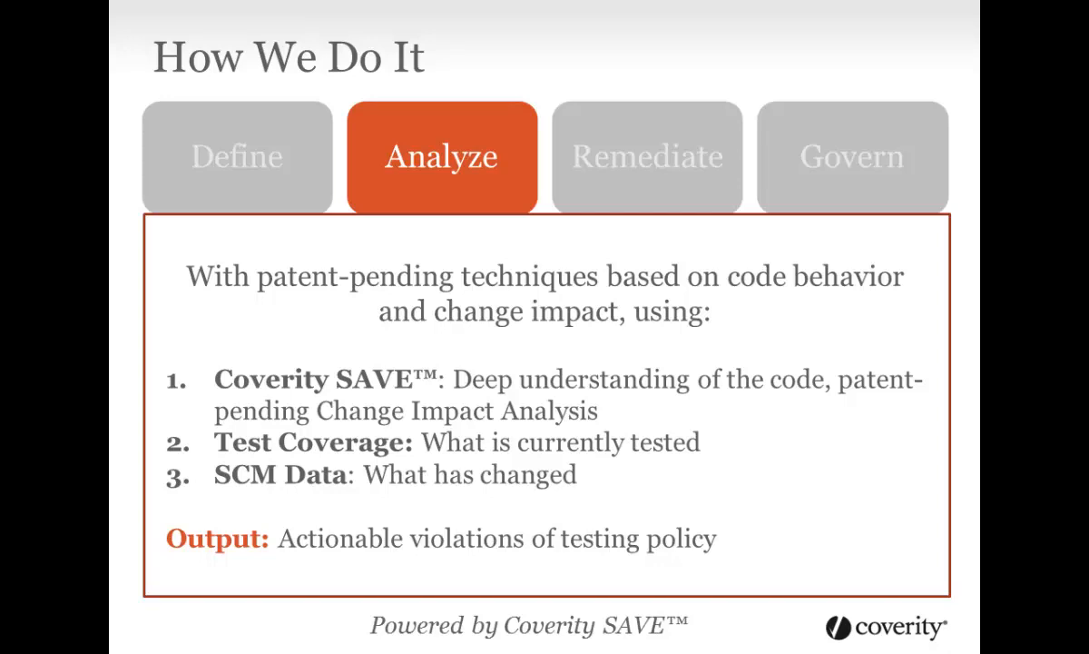
- Advance the How We Do It slides from Analyze to Remediate
left_click(647, 156)
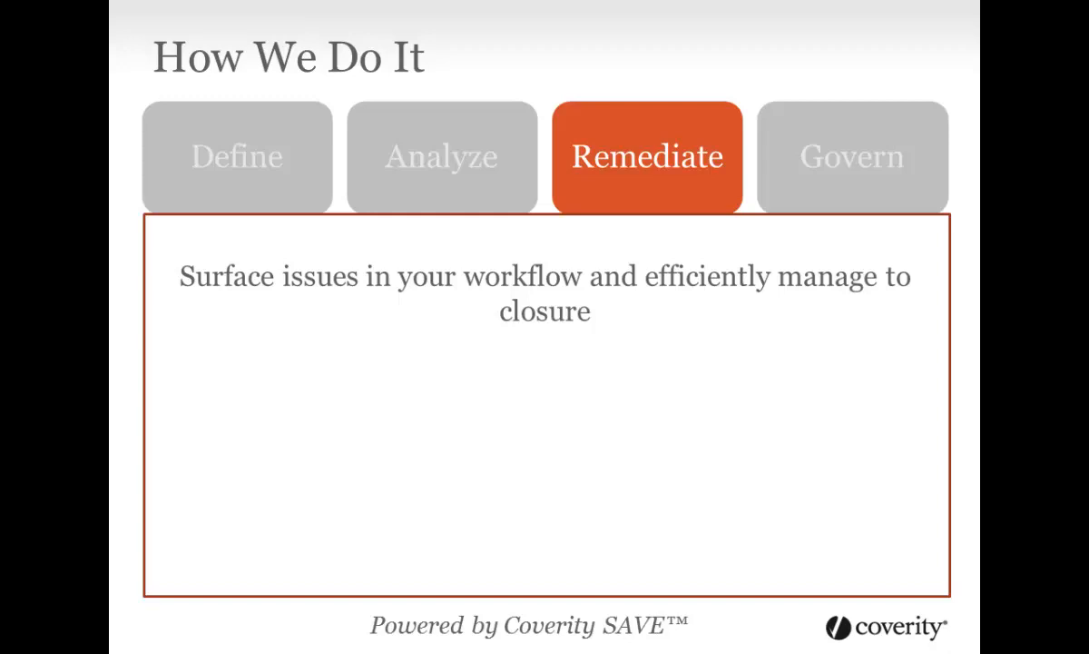
left_click(851, 155)
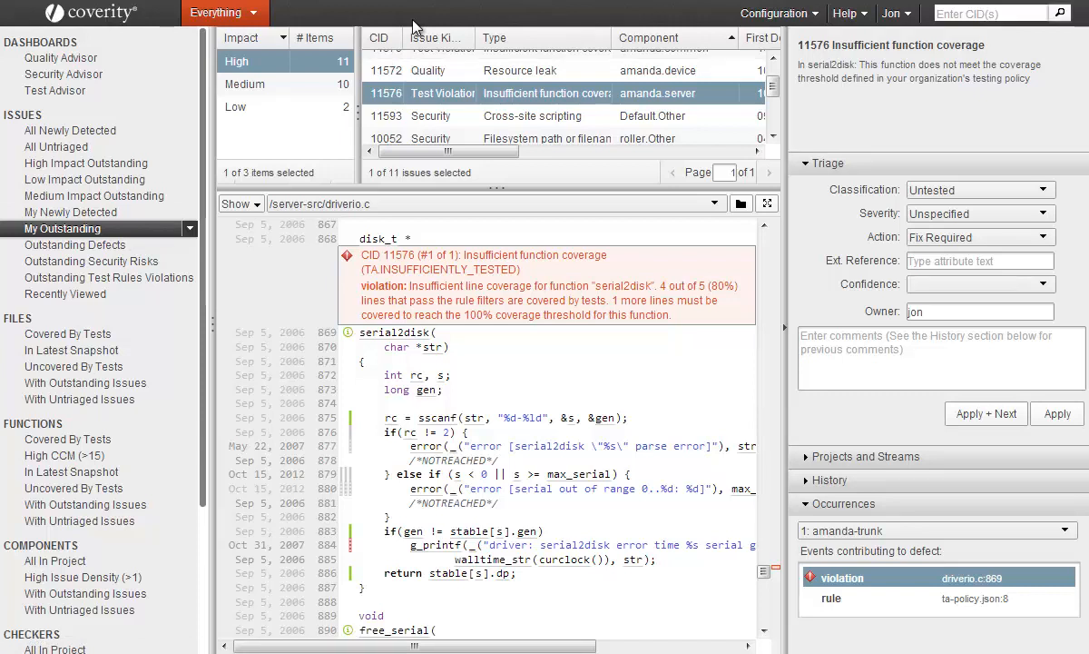
mouse_move(416, 45)
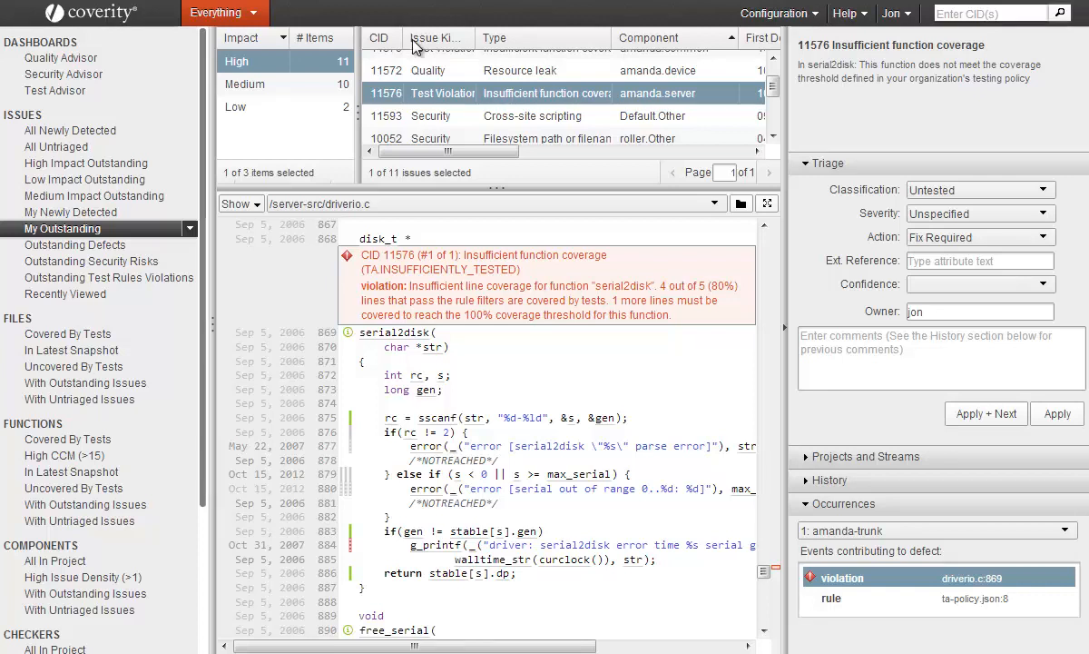
mouse_move(463, 136)
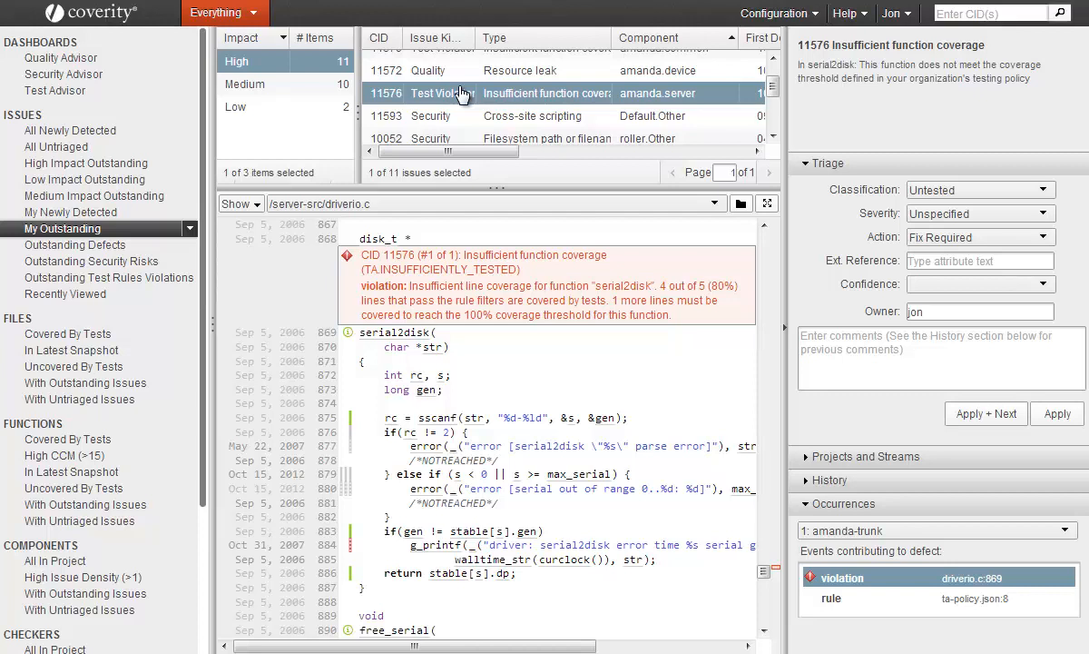
mouse_move(442, 188)
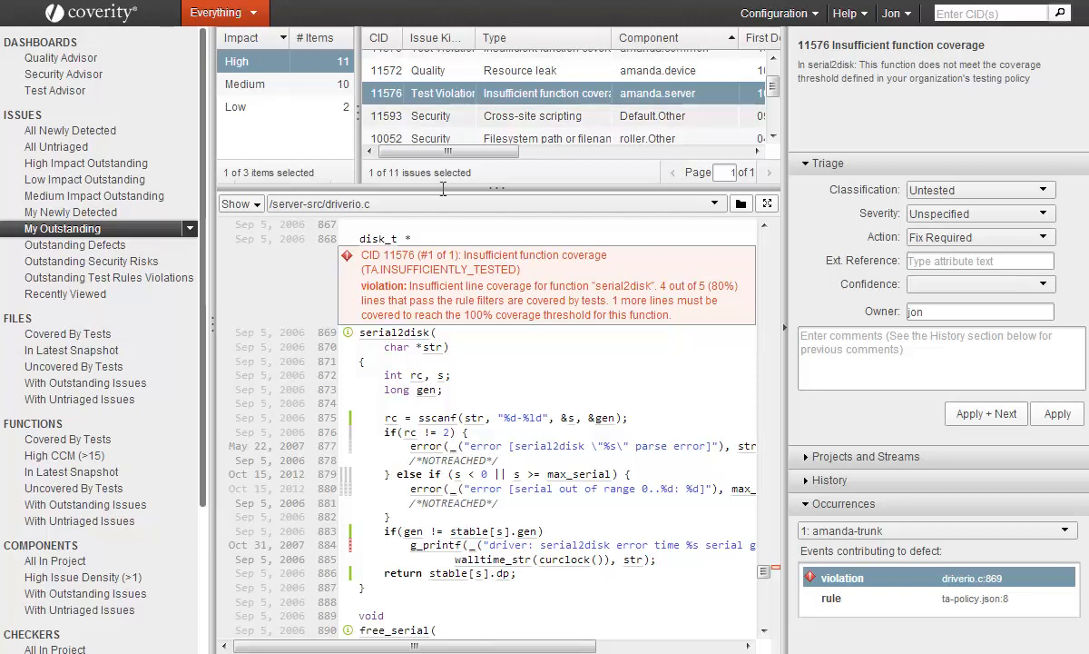
mouse_move(505, 298)
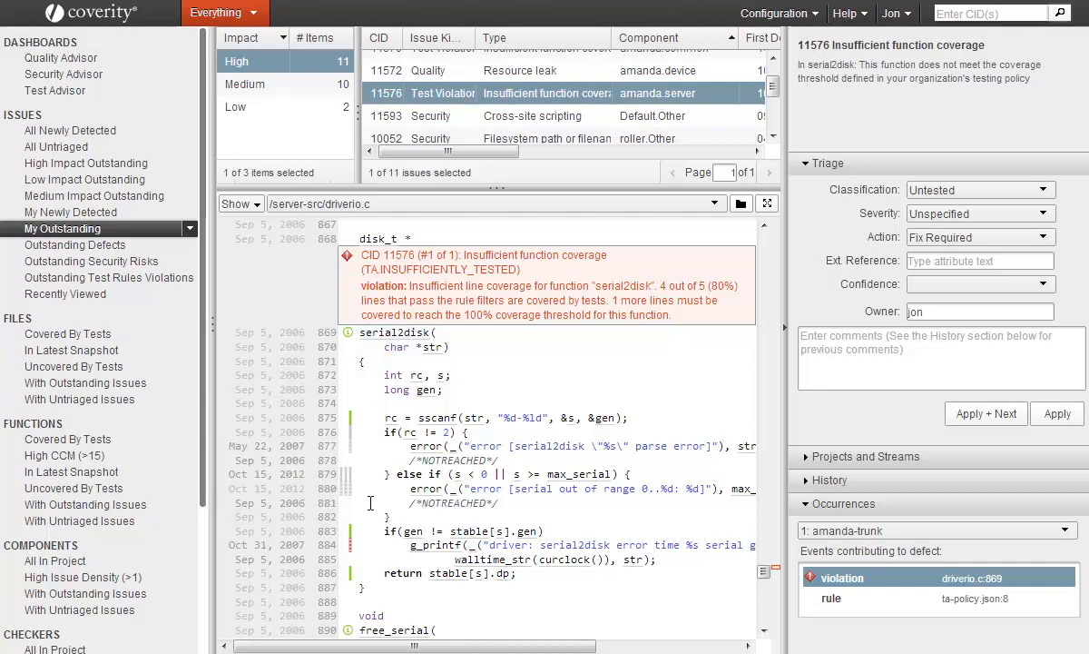
mouse_move(364, 547)
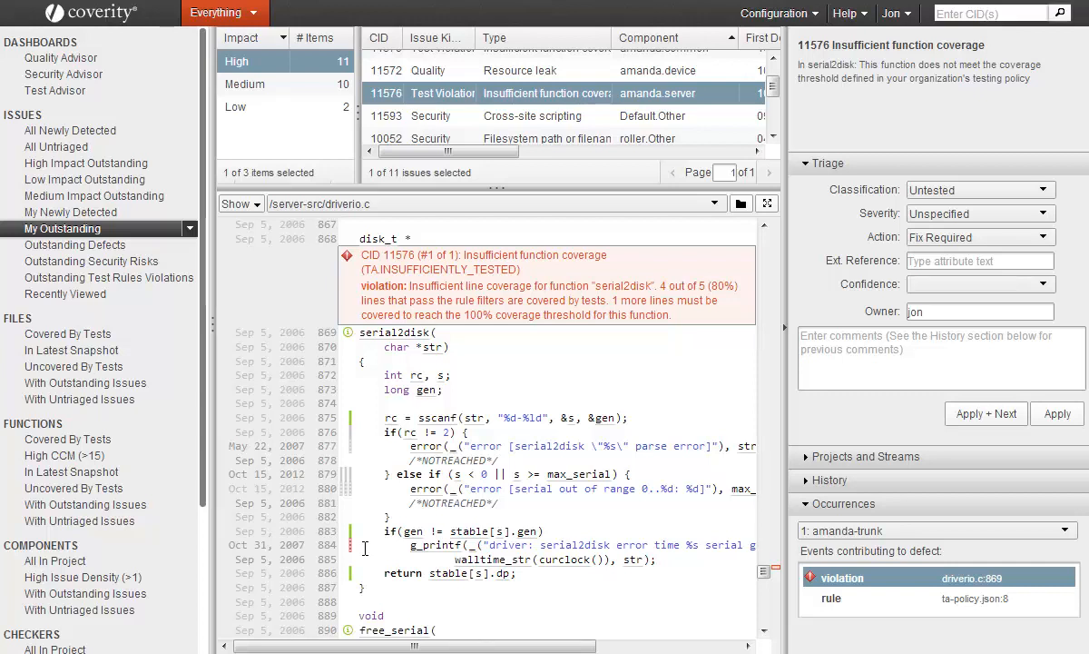
mouse_move(352, 531)
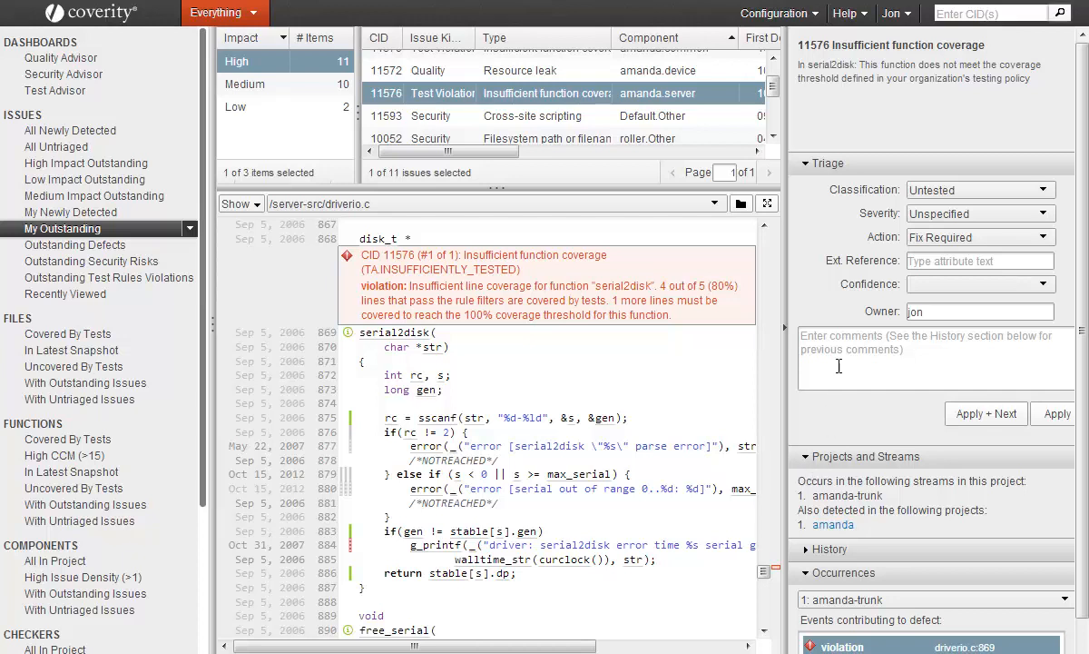
mouse_move(863, 322)
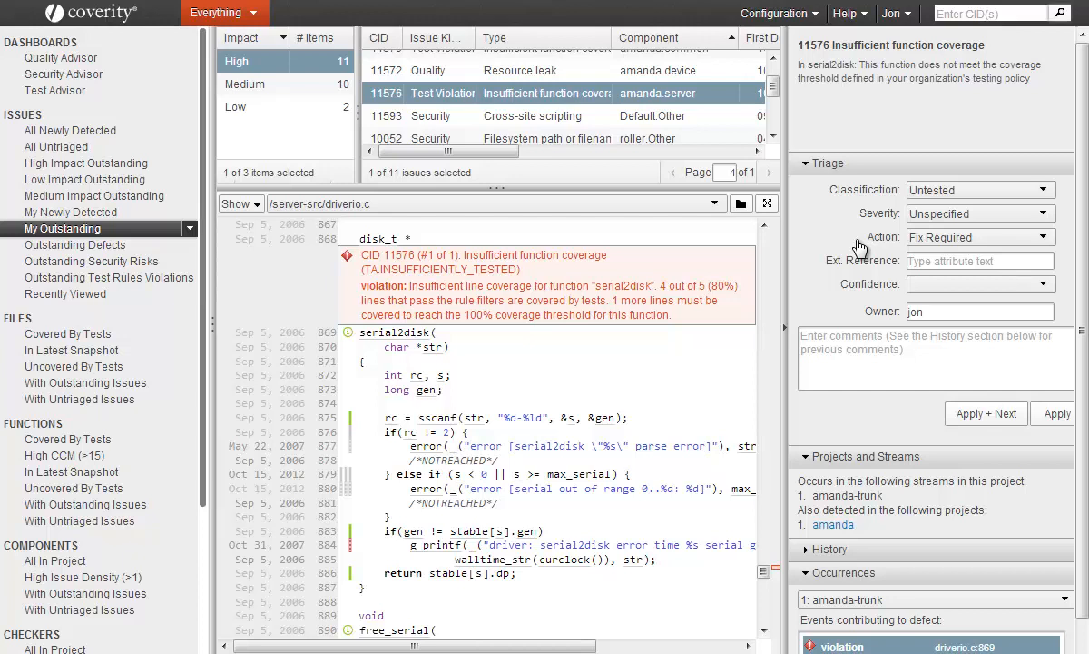
mouse_move(860, 190)
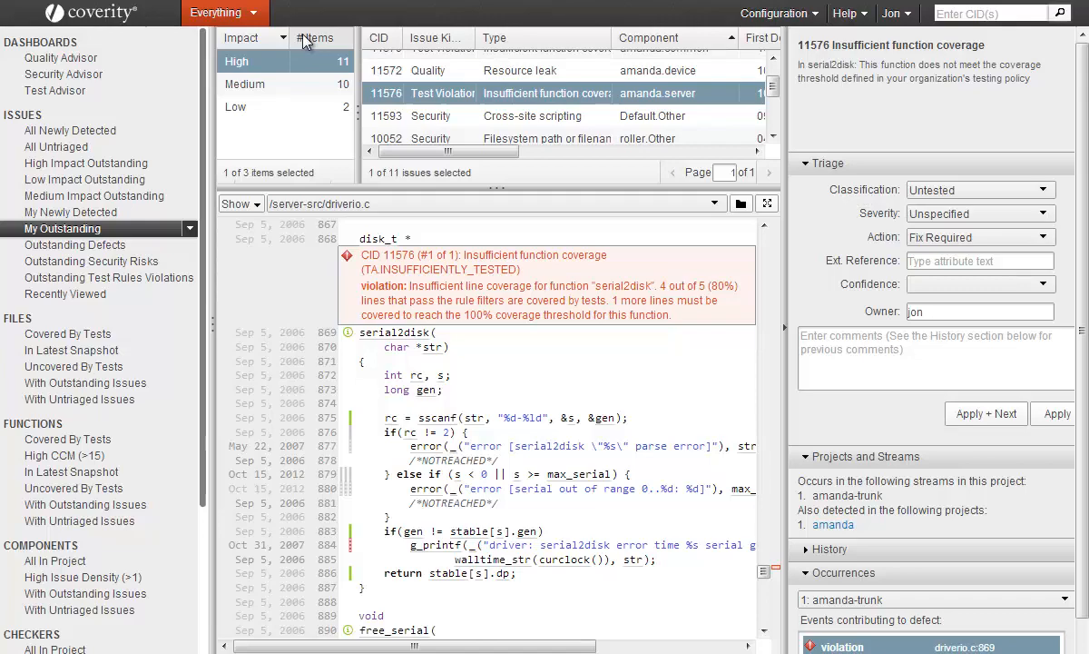
- Switch the Everything dropdown to Hierarchies > Projects for the Progress Report
left_click(225, 13)
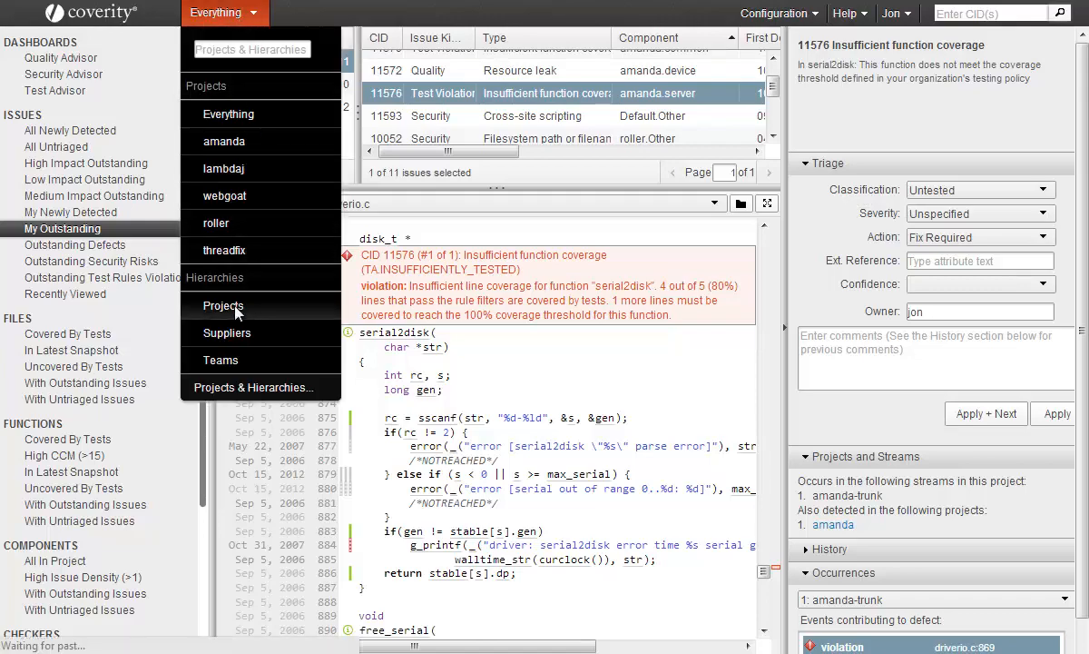
left_click(223, 305)
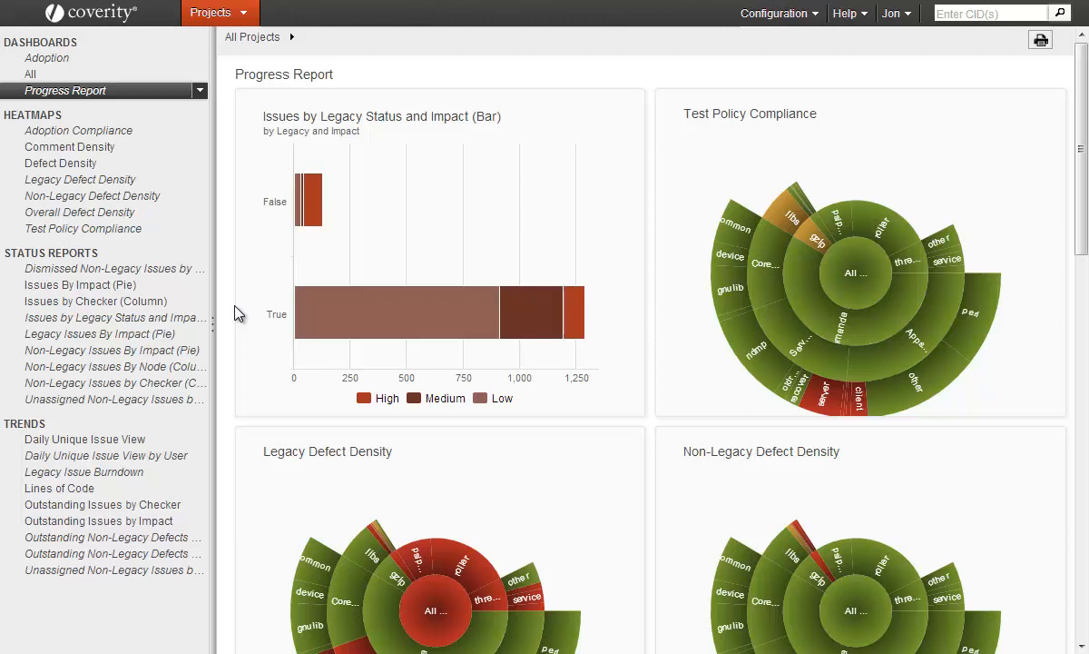
mouse_move(871, 343)
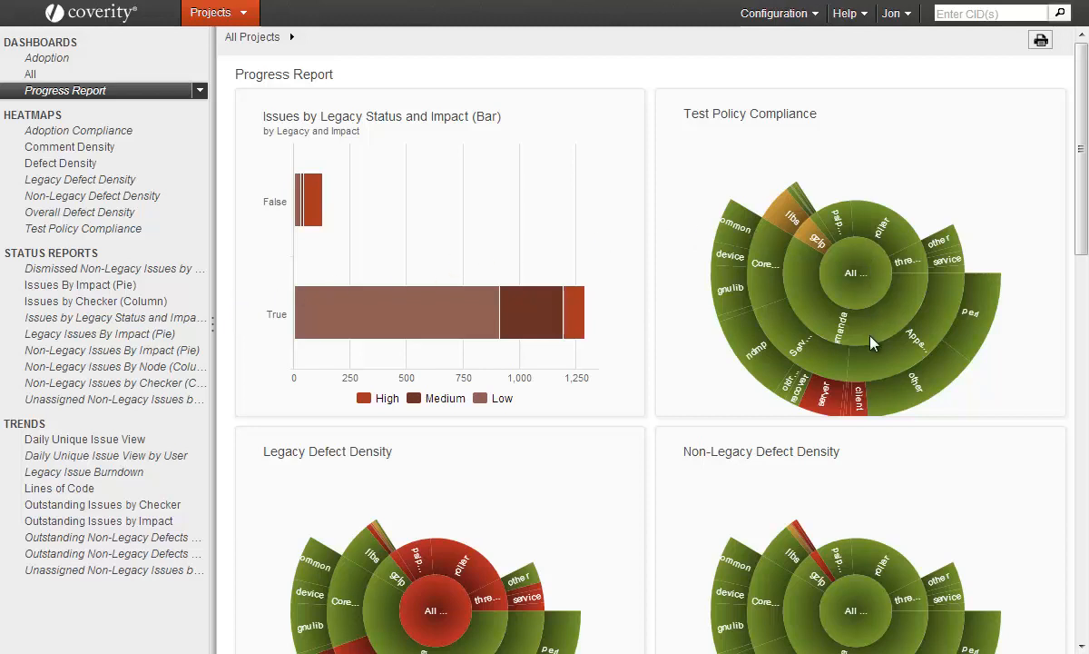
mouse_move(871, 407)
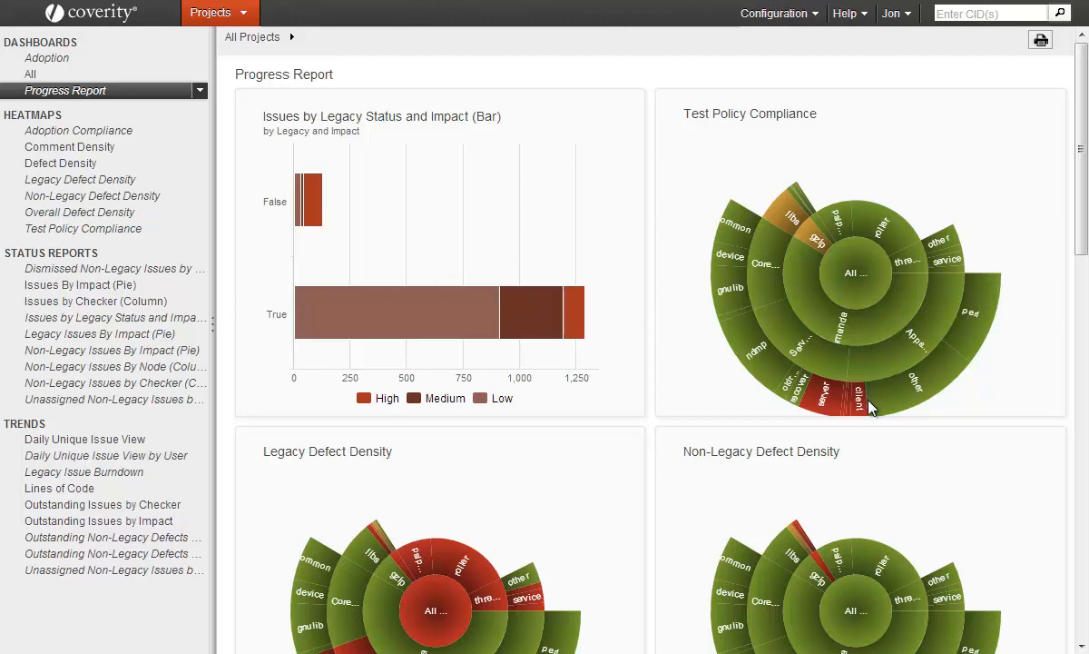